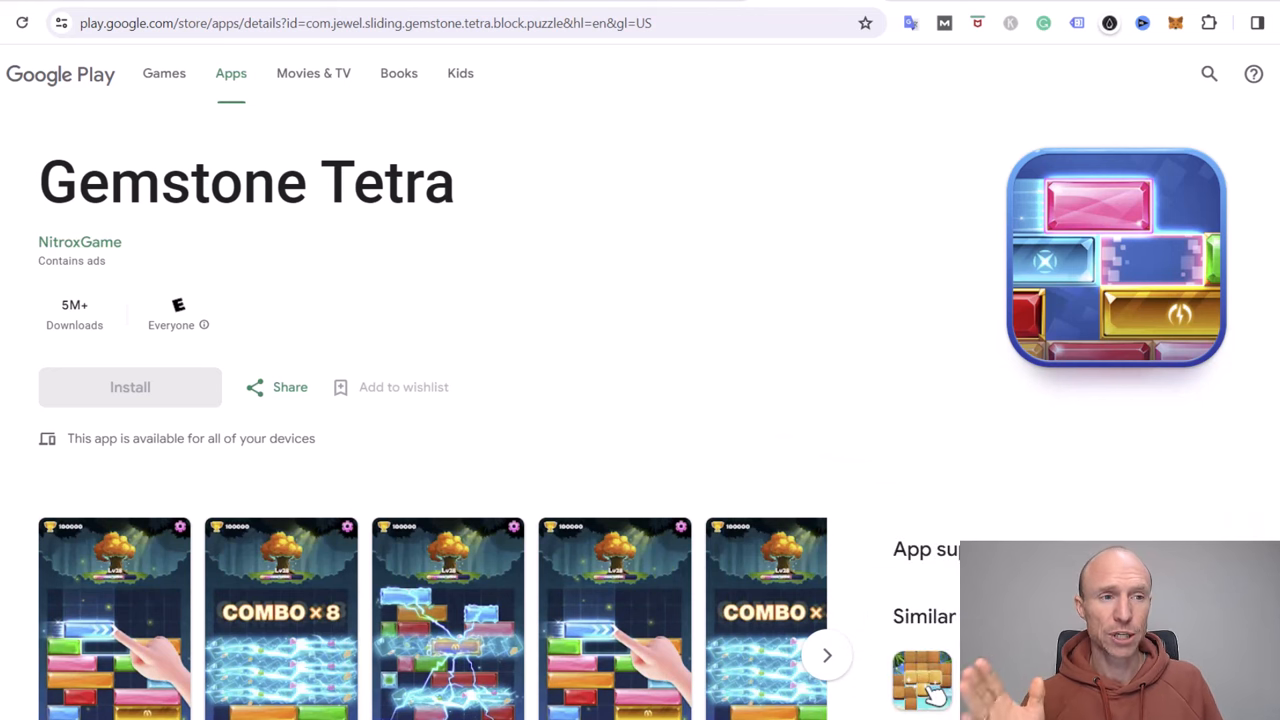
mouse_move(1170, 442)
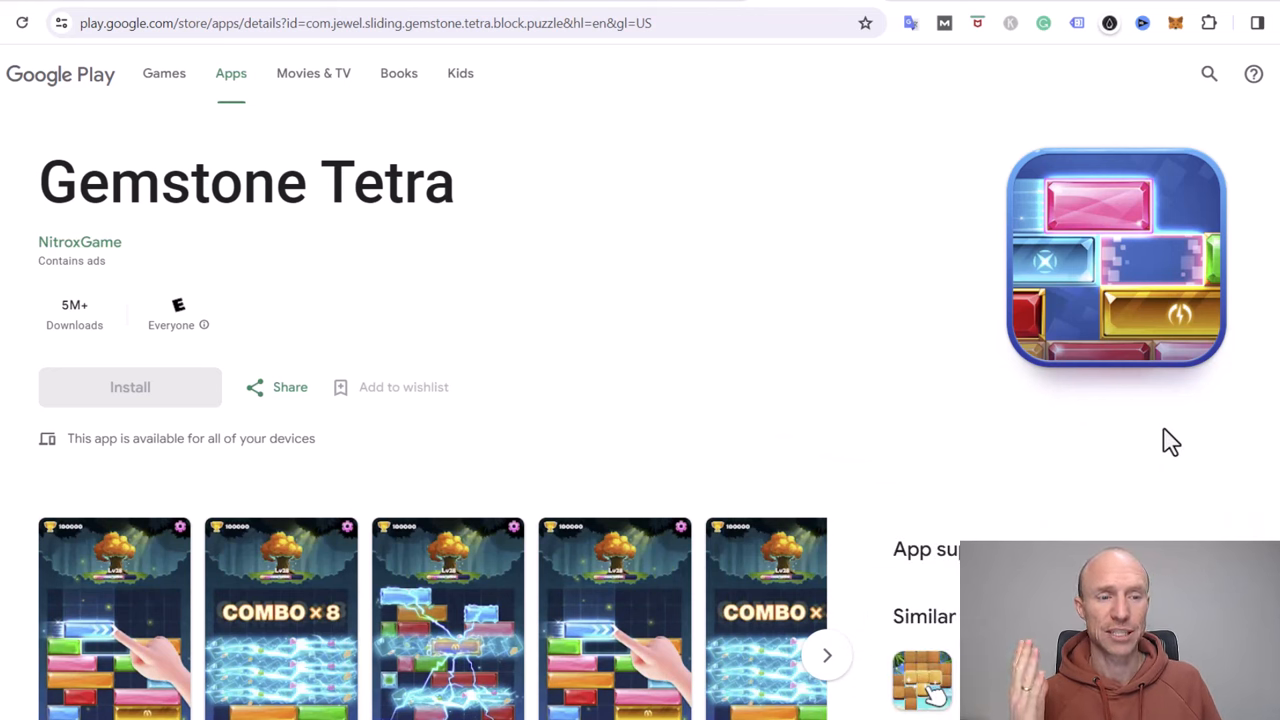
mouse_move(940, 284)
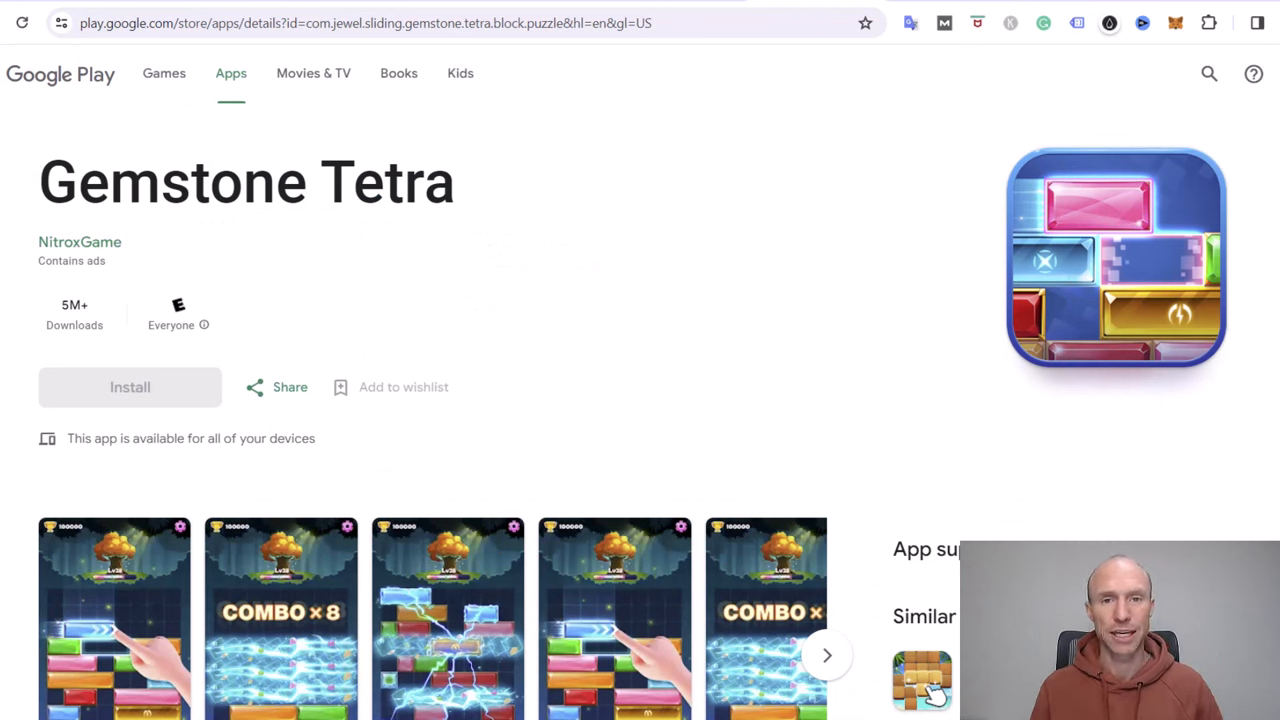
Start a round and slide blocks until Game Over, reaching a new best score of 6342
click(640, 360)
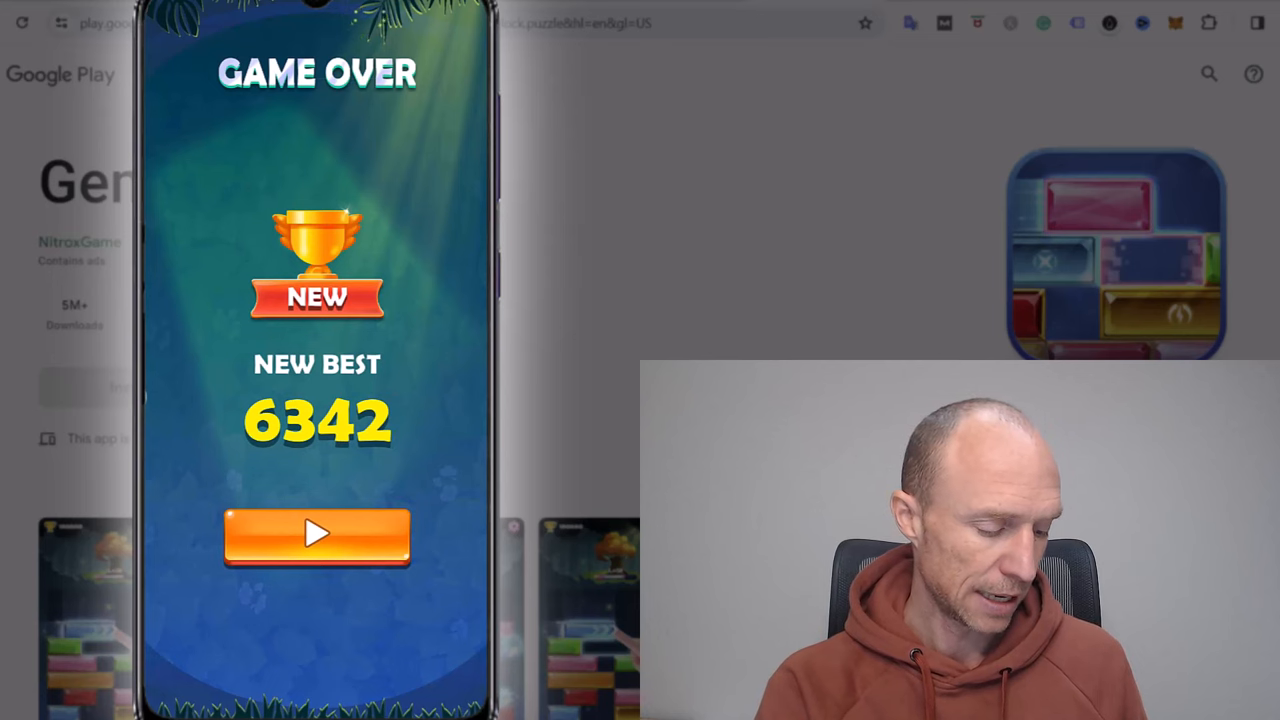
Leave the game-over result, see the 6342 score ranked 4970th worldwide, and return to a fresh board
click(316, 536)
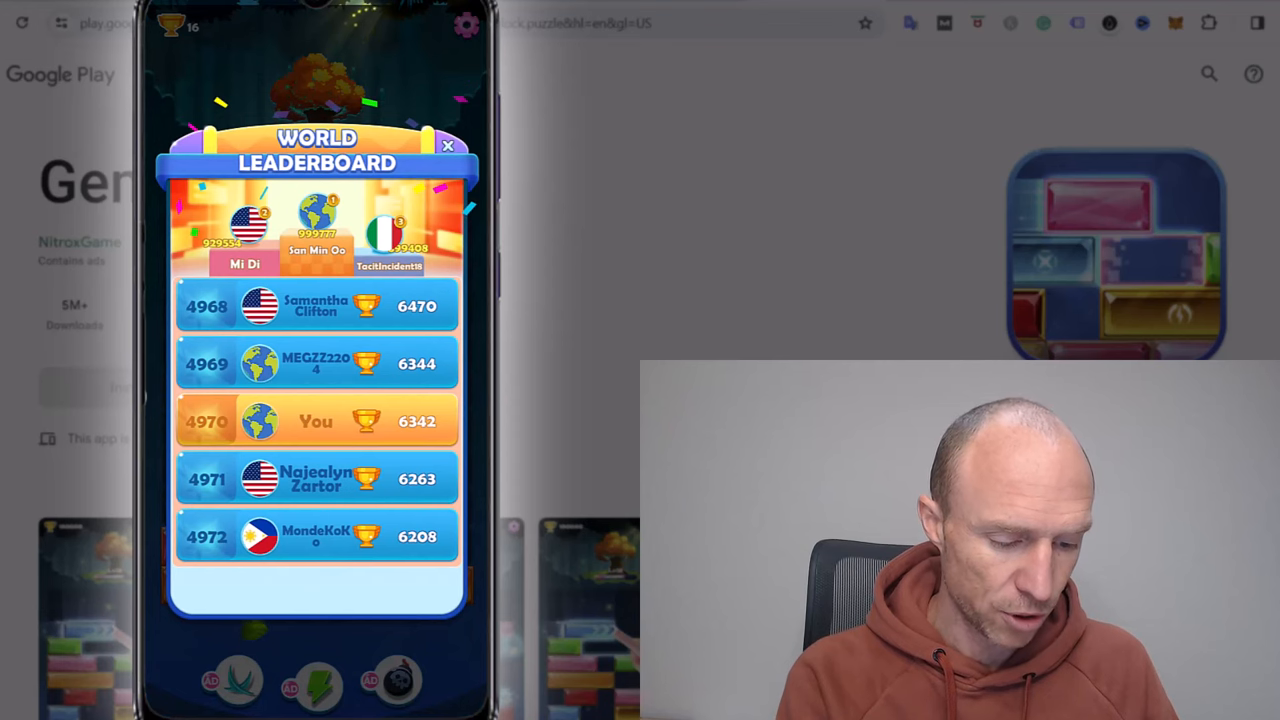
click(448, 148)
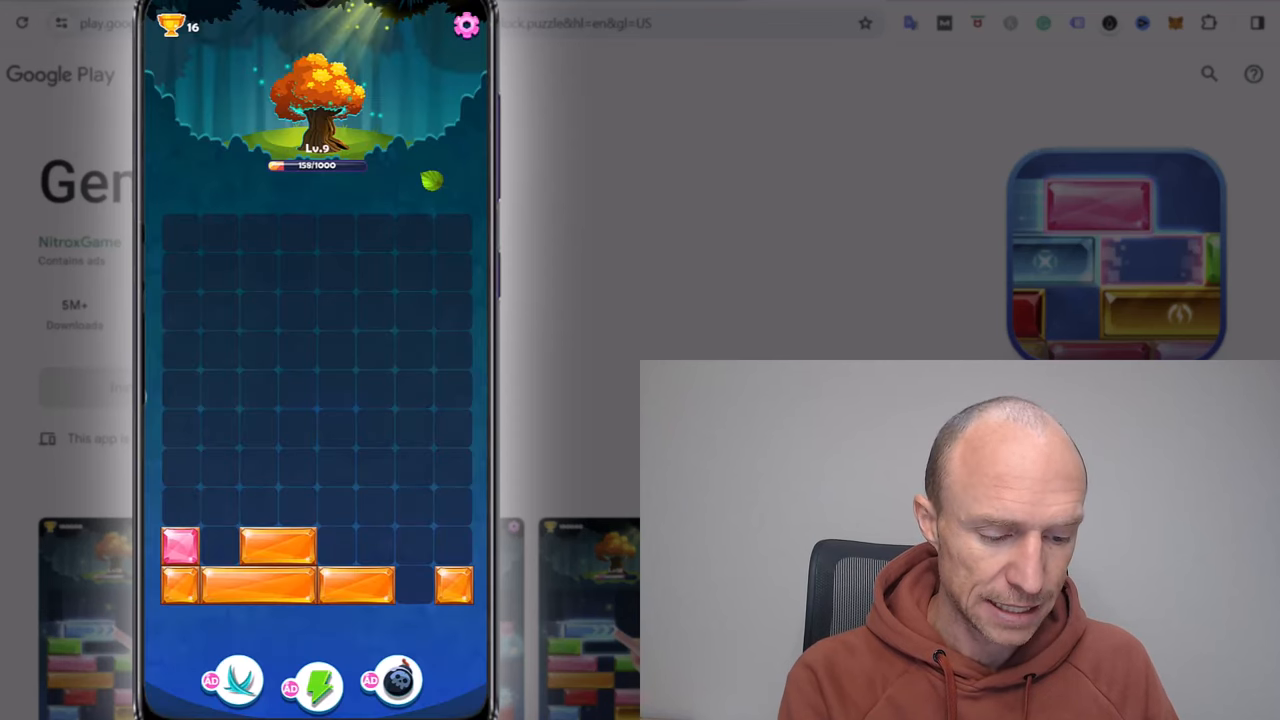
click(466, 24)
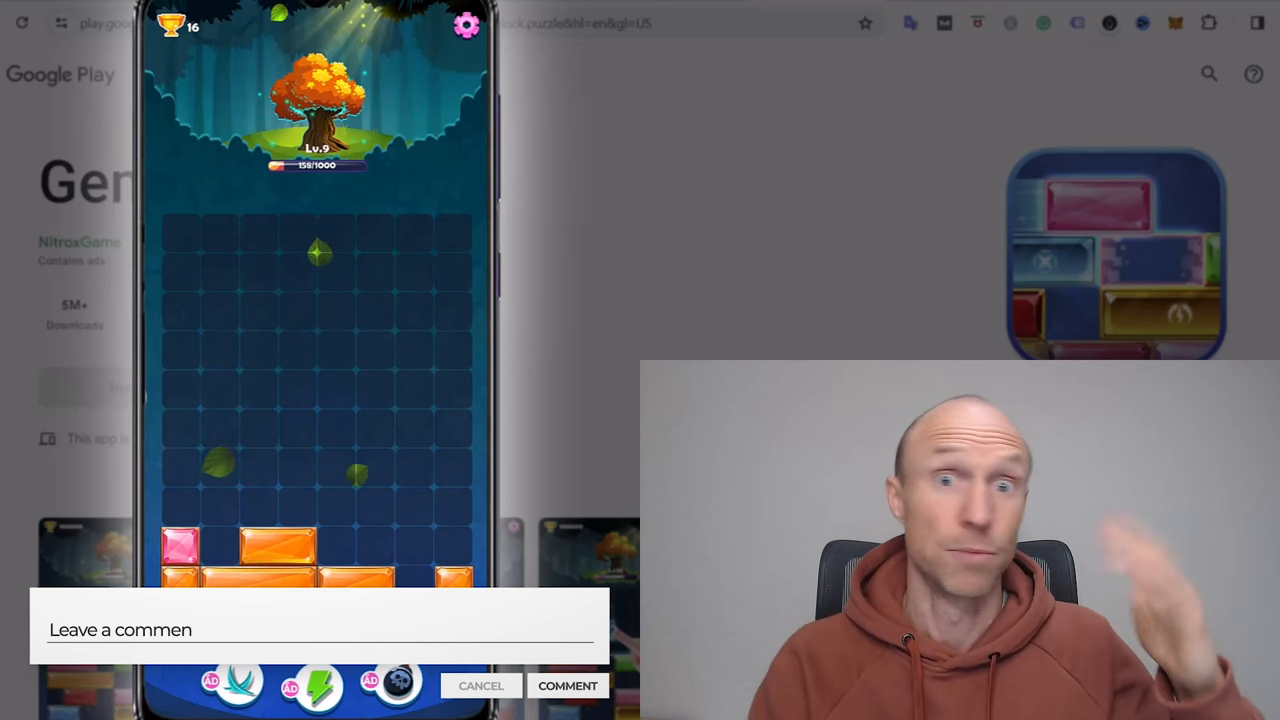
text(below!)
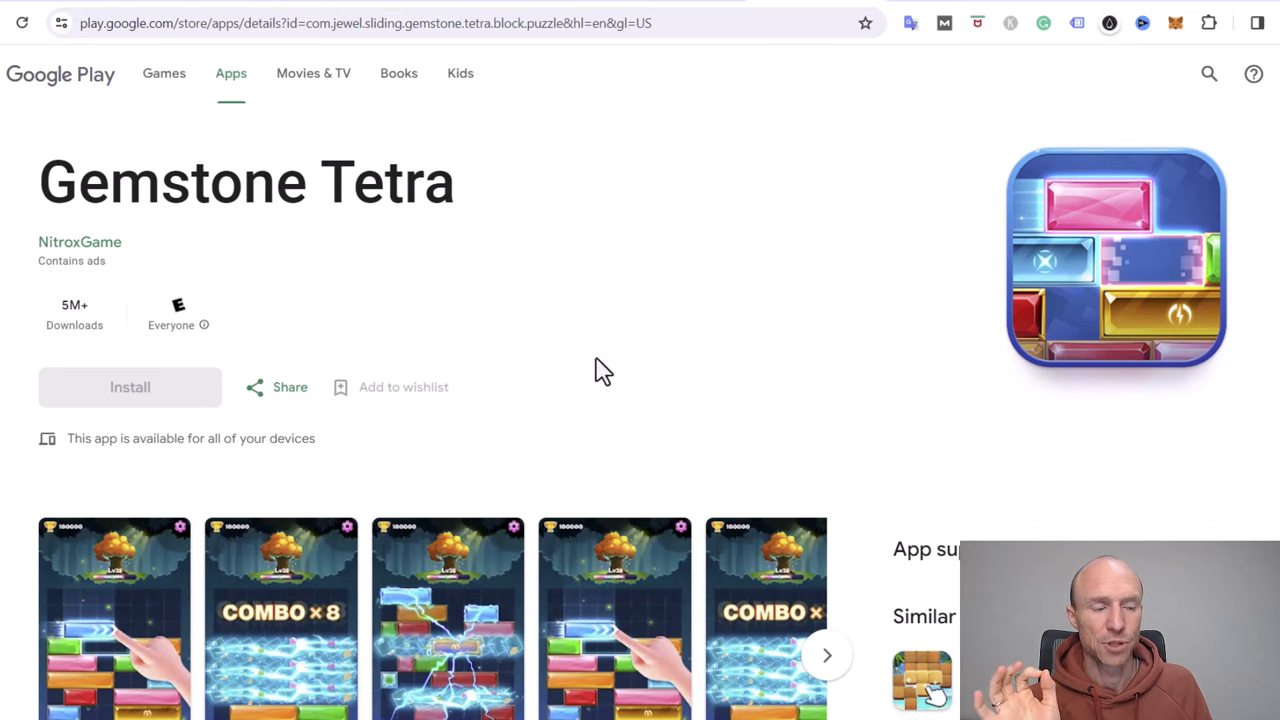
mouse_move(232, 198)
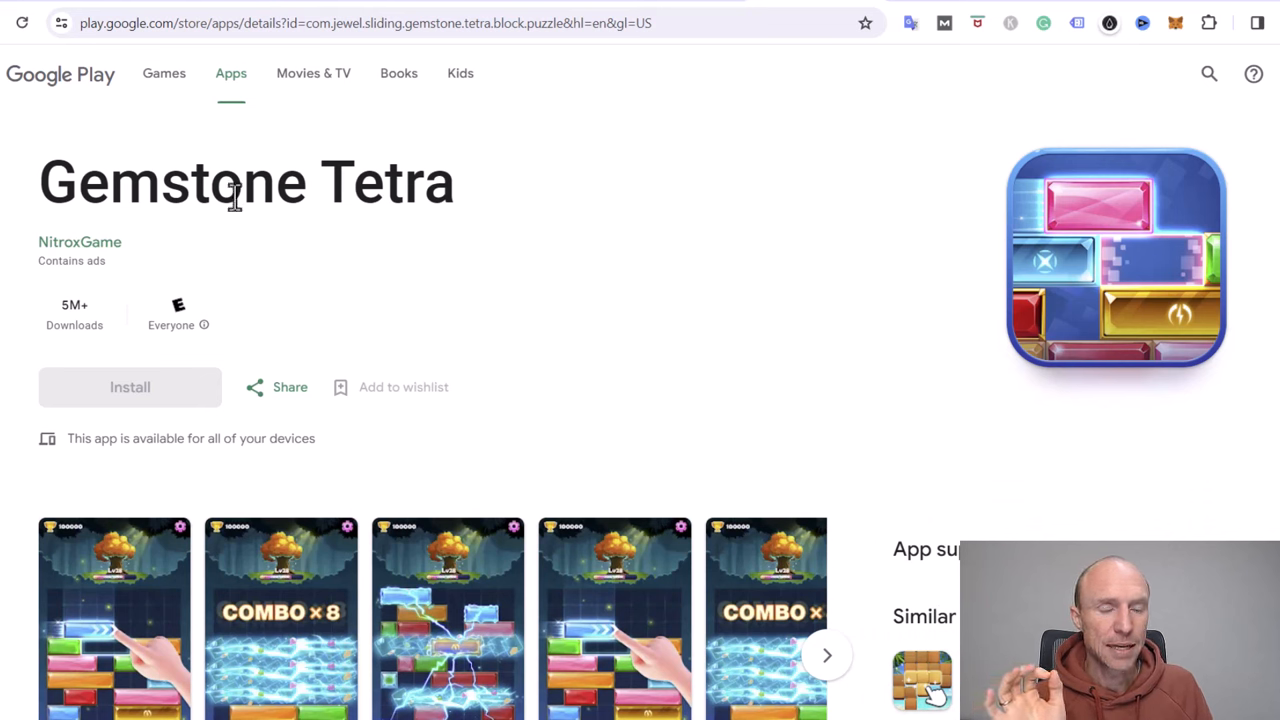
mouse_move(316, 208)
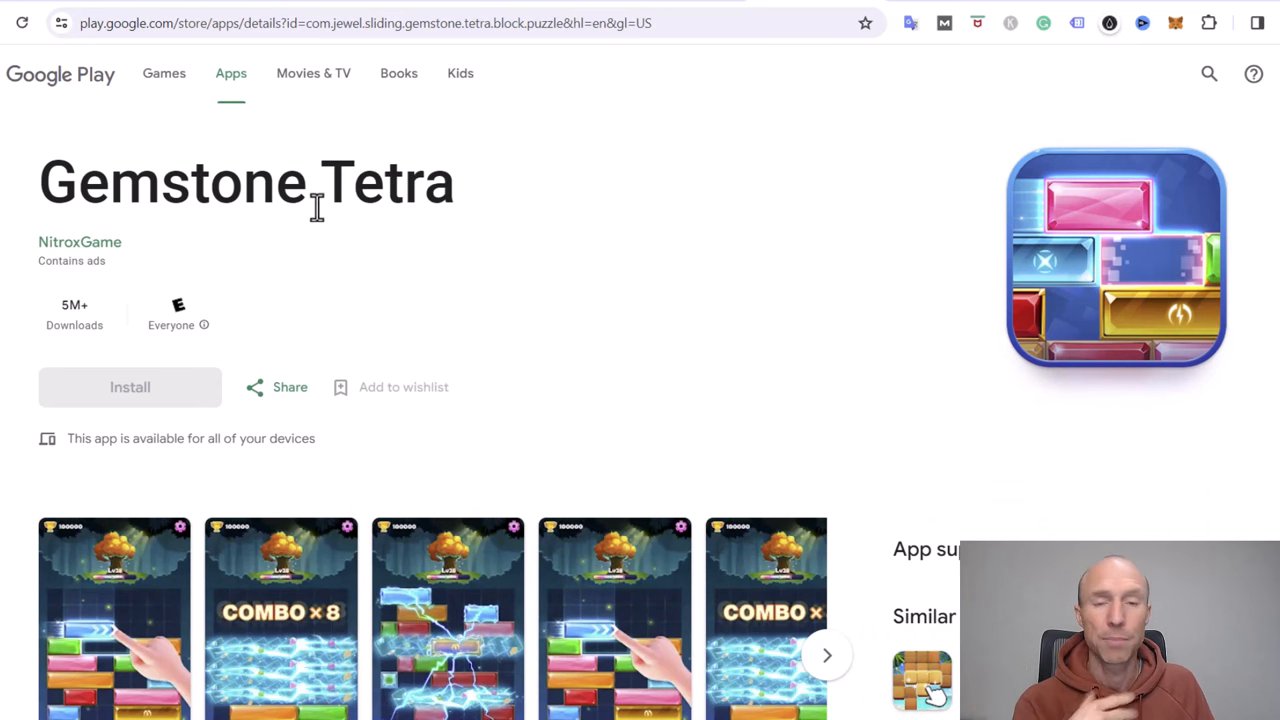
mouse_move(544, 196)
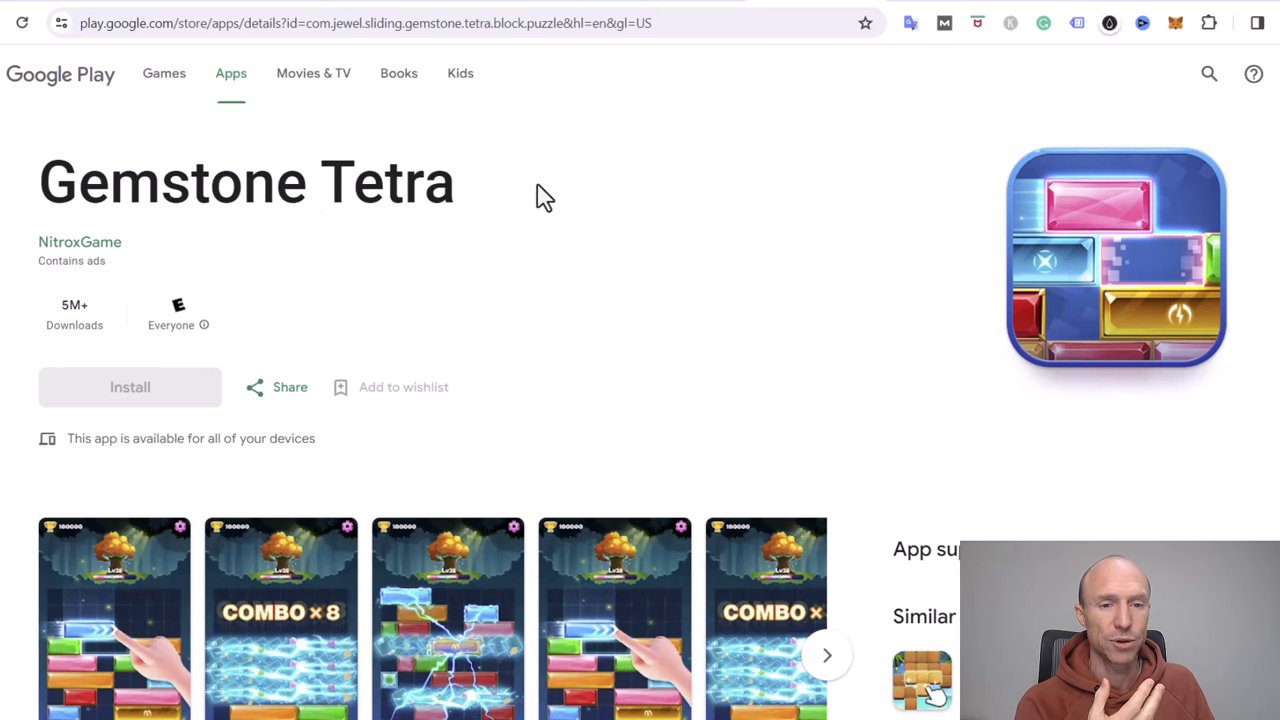
mouse_move(560, 224)
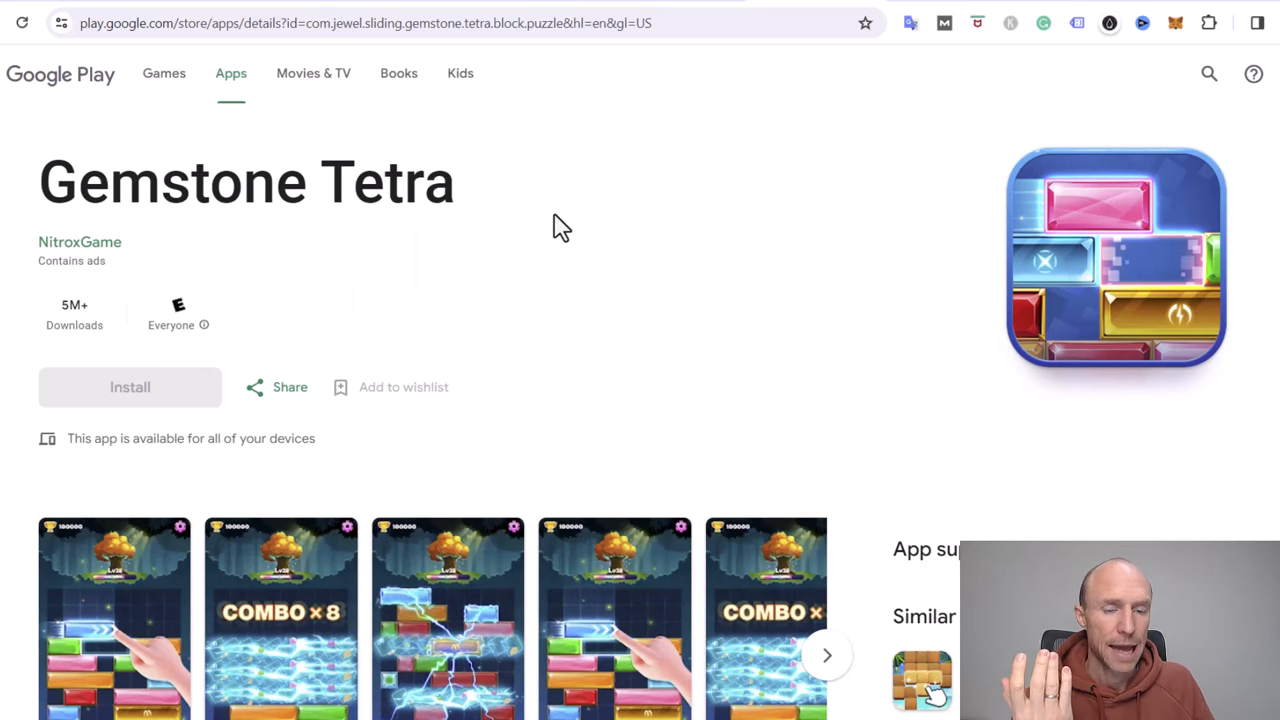
mouse_move(592, 224)
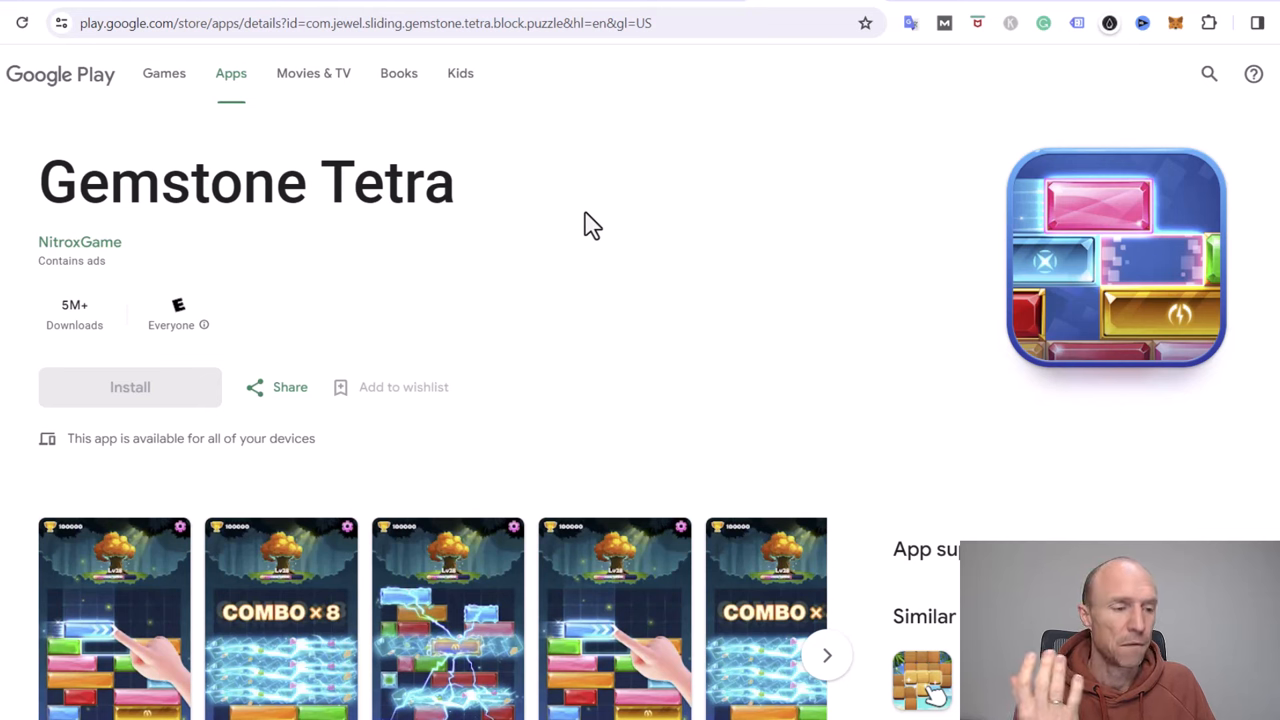